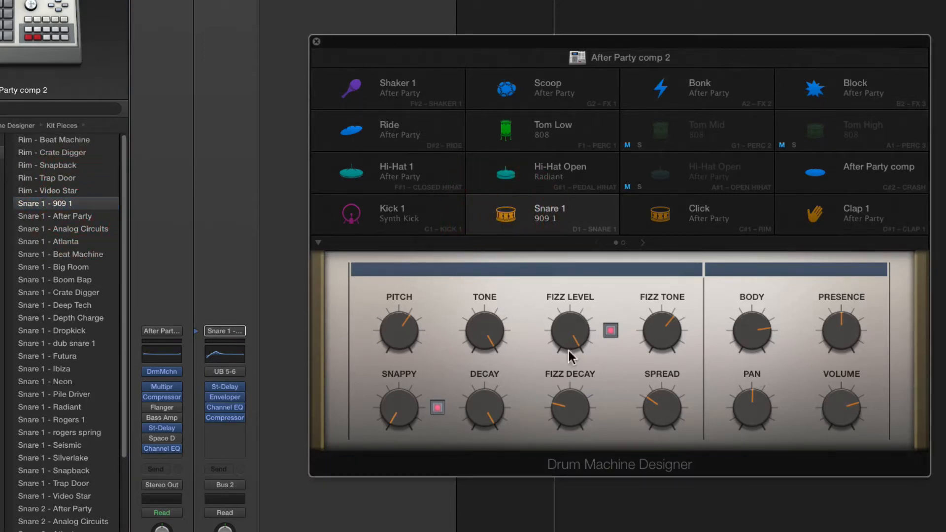
{"action": "mouse_move", "coordinate": [534, 361]}
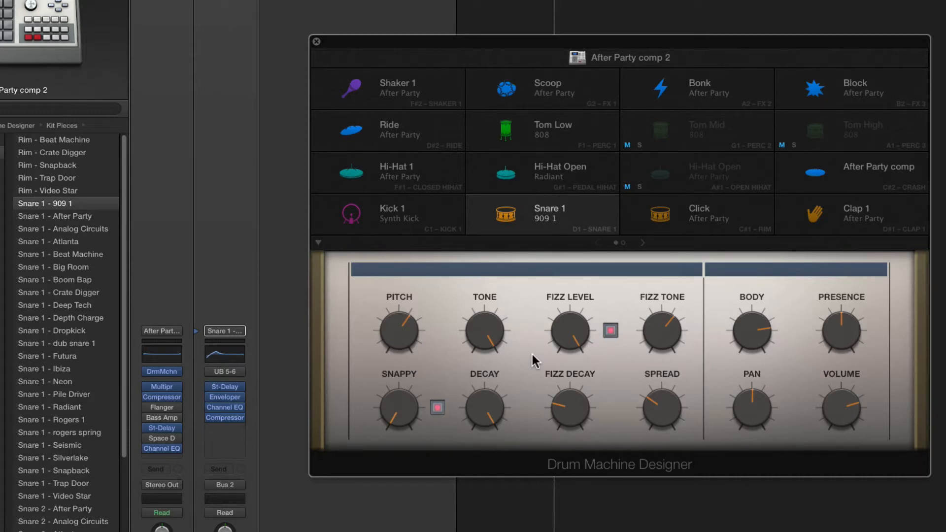
{"action": "mouse_move", "coordinate": [612, 361]}
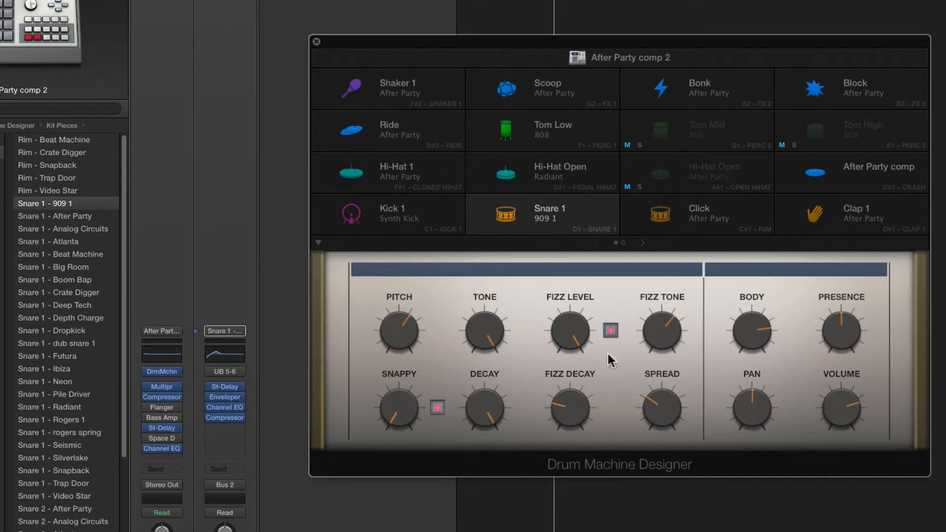
{"action": "mouse_move", "coordinate": [636, 326]}
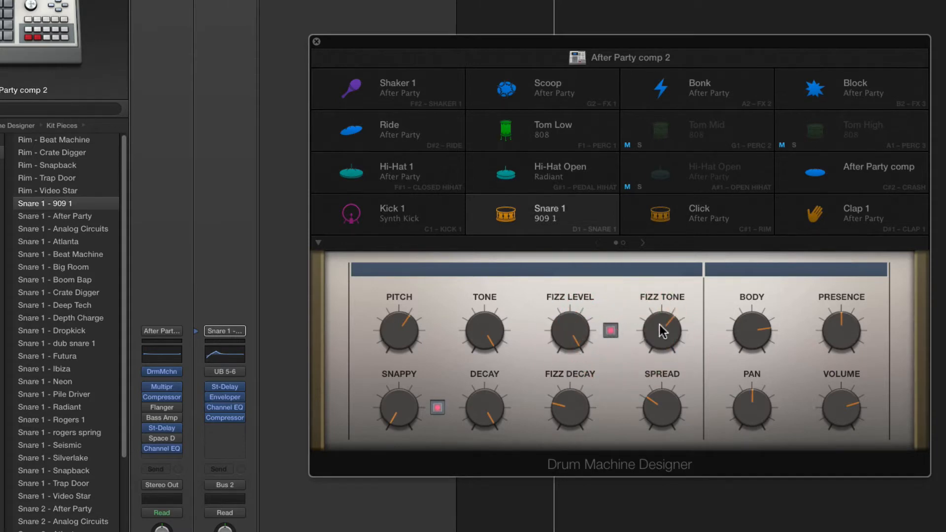
{"action": "mouse_move", "coordinate": [578, 337]}
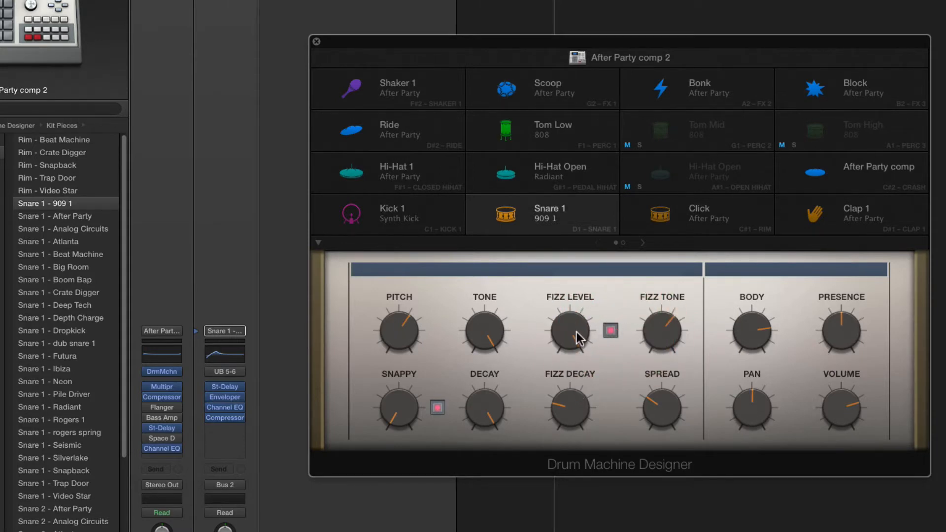
{"action": "mouse_move", "coordinate": [664, 337]}
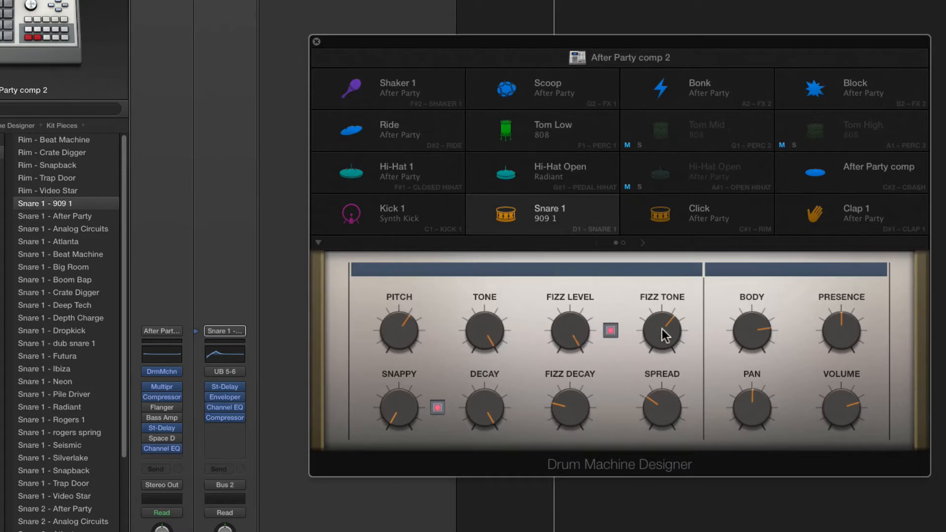
{"action": "mouse_move", "coordinate": [570, 406]}
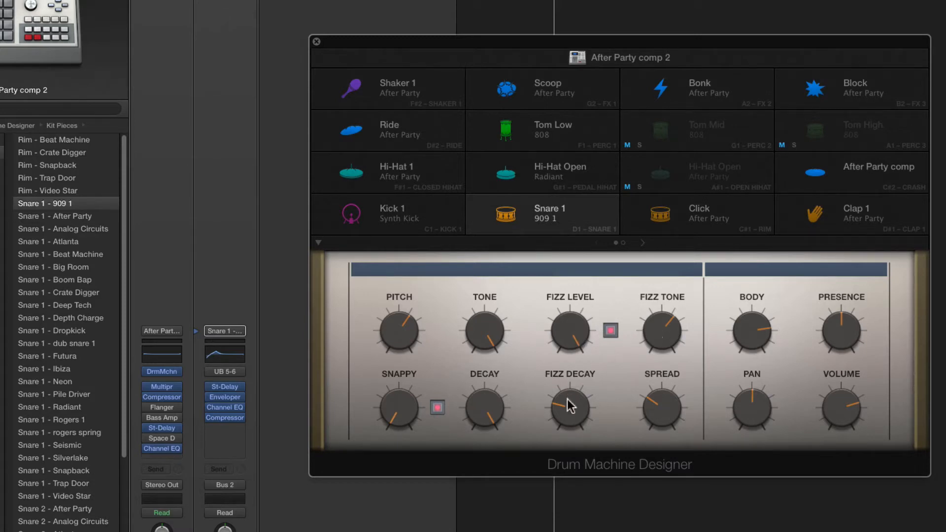
{"action": "mouse_move", "coordinate": [480, 367]}
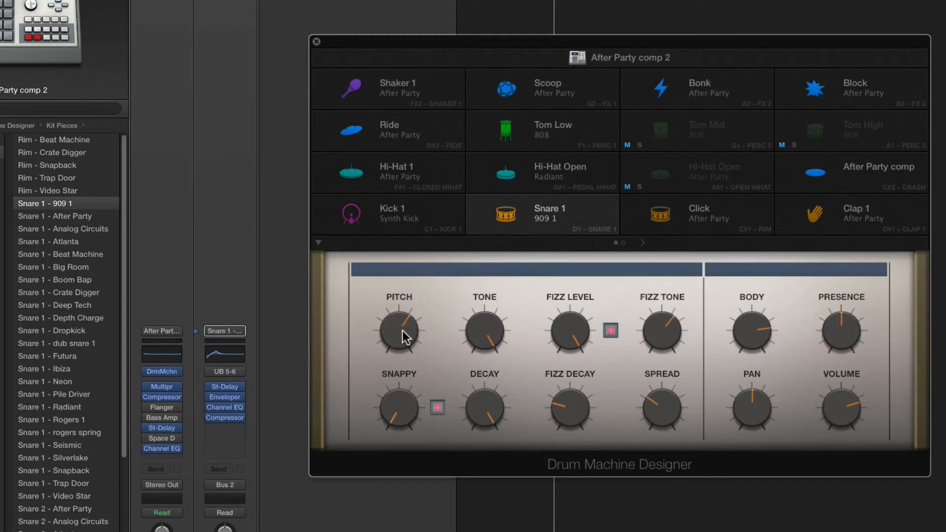
{"action": "mouse_move", "coordinate": [487, 345]}
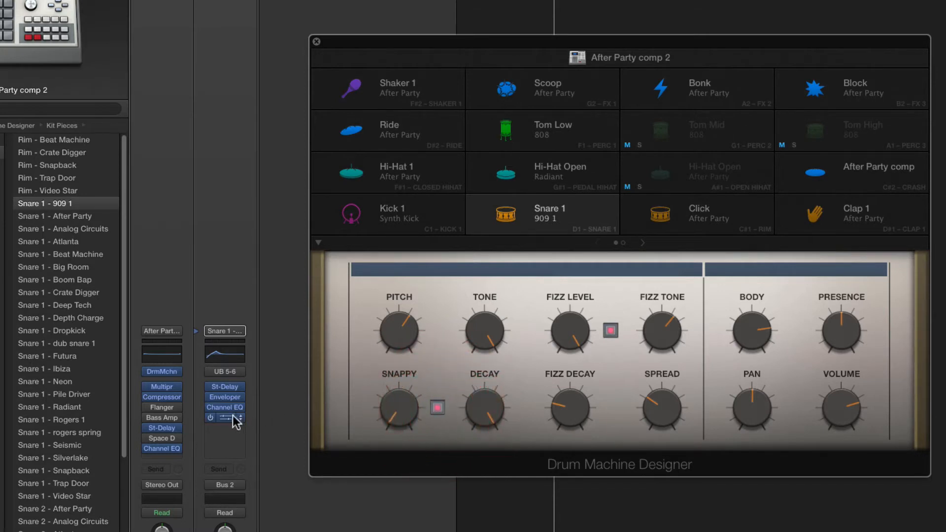
- Solo the Snare 1 (909 1) pad and toggle its Fizz Level noise off and back on
{"action": "left_click", "coordinate": [437, 408]}
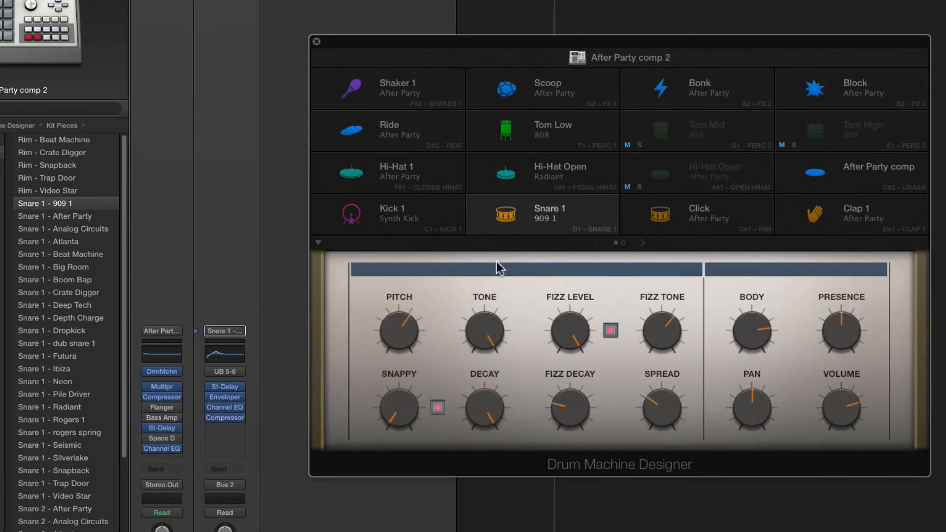
{"action": "left_click", "coordinate": [483, 229]}
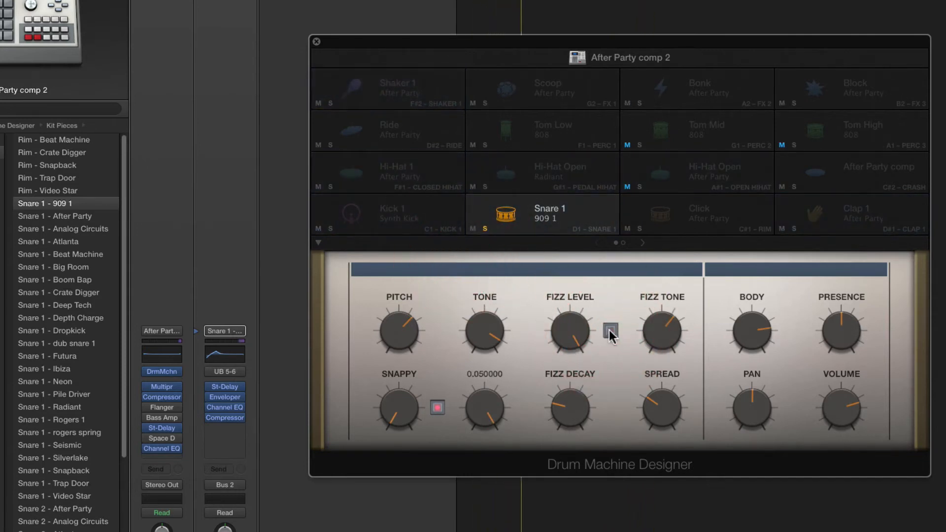
{"action": "left_click", "coordinate": [610, 331]}
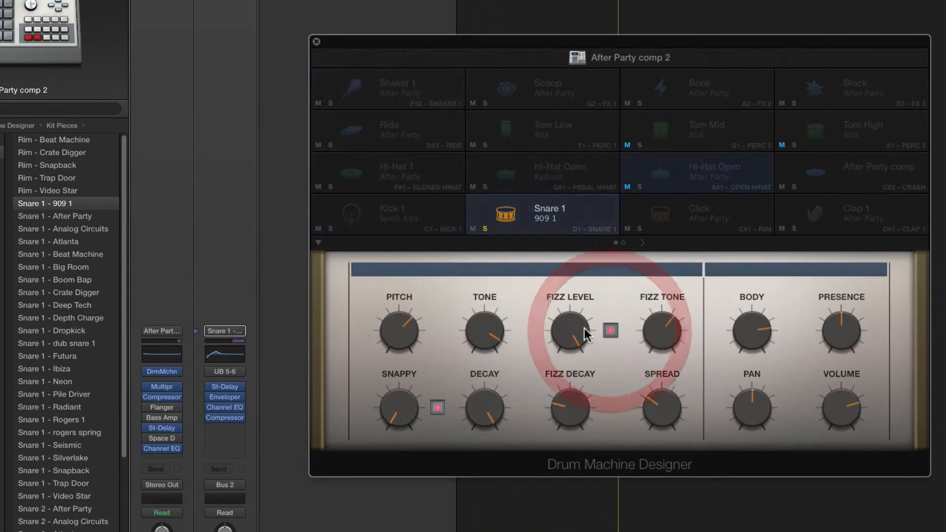